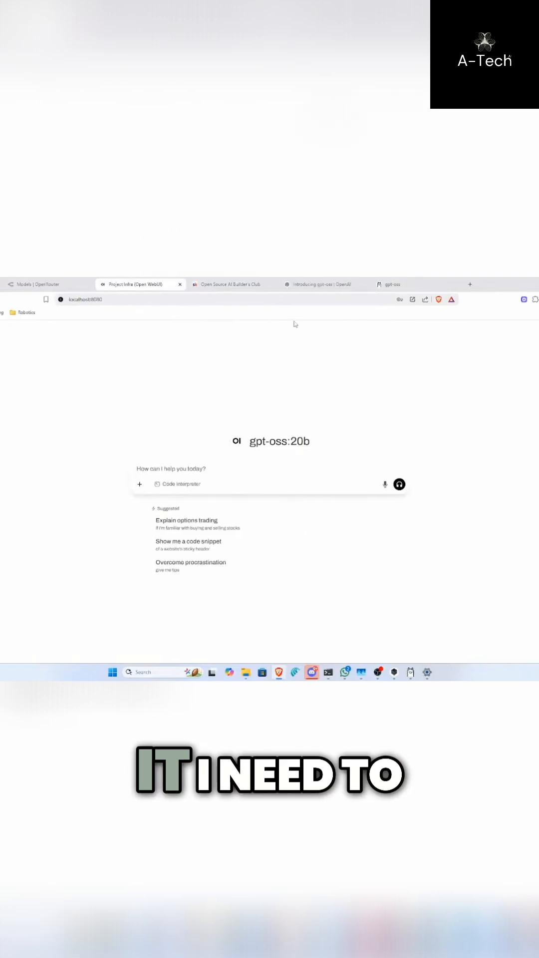
# Step: Scroll the Turbo page to the 'Turbo lets you' benefits: faster inference, larger models, privacy, battery life
pyautogui.click(392, 285)
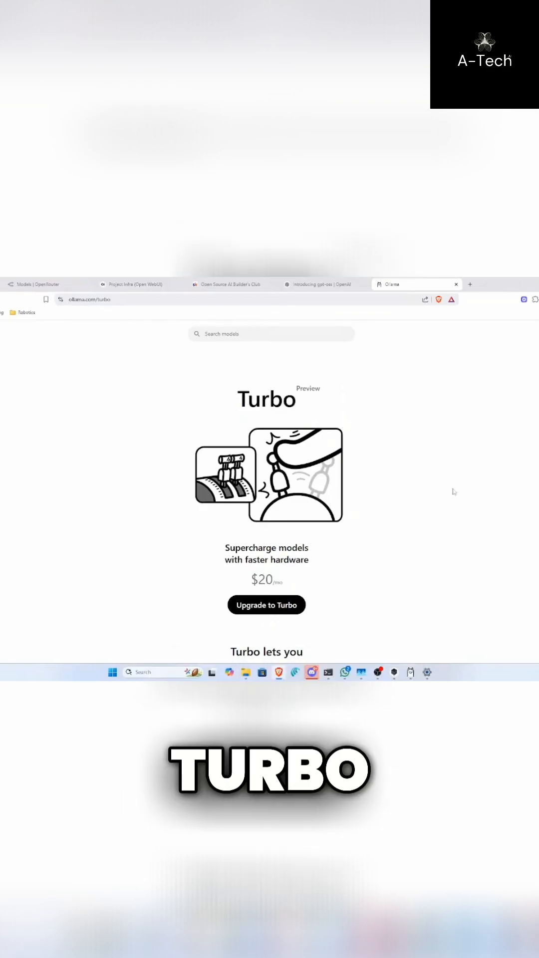
pyautogui.scroll(-3)
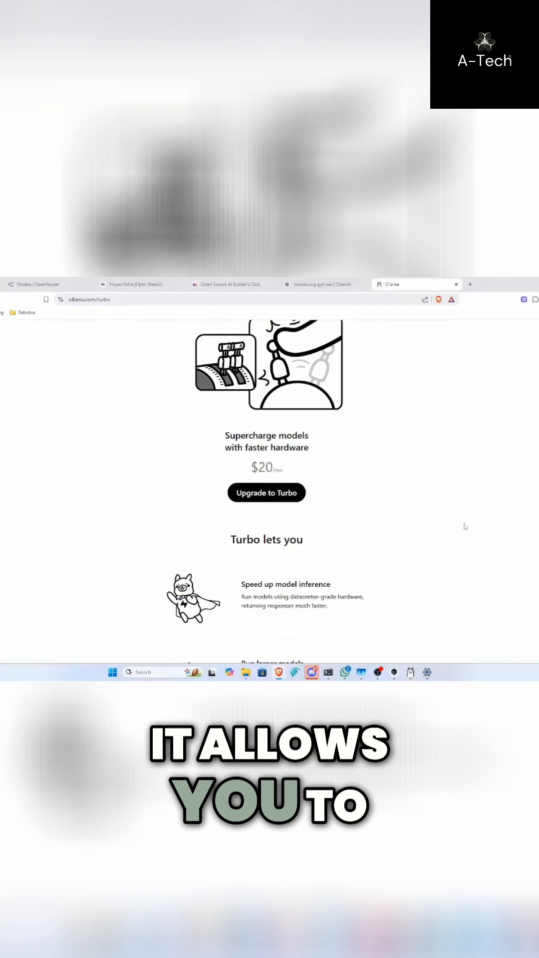
pyautogui.scroll(-3)
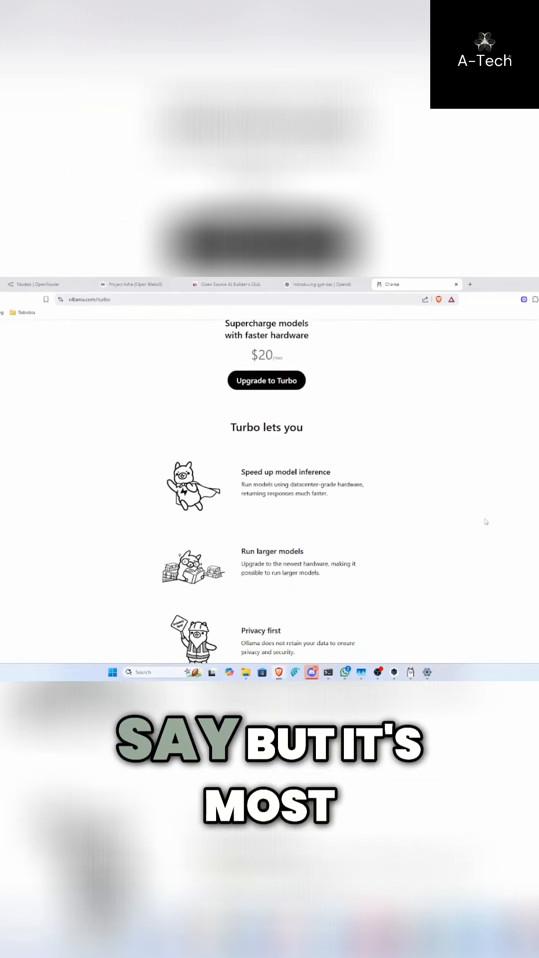
pyautogui.scroll(-3)
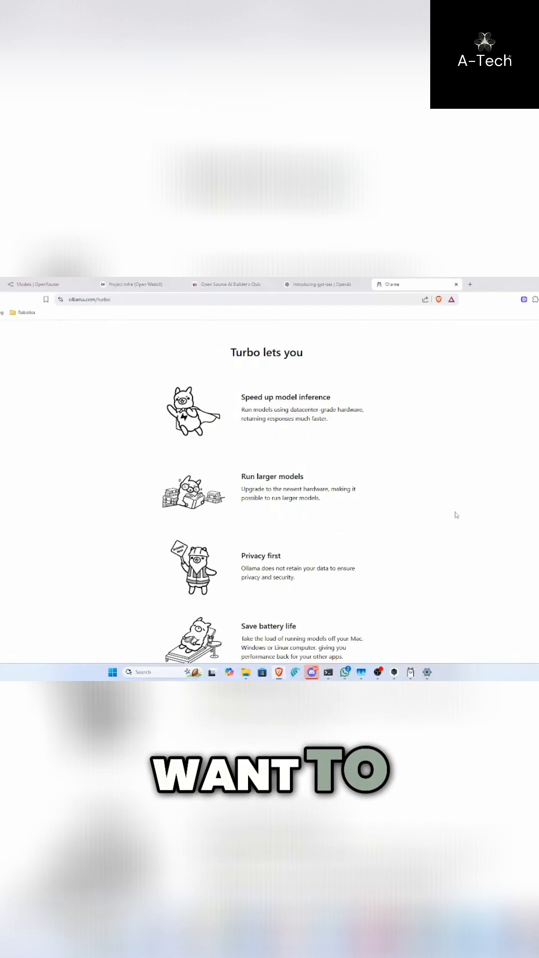
pyautogui.click(43, 285)
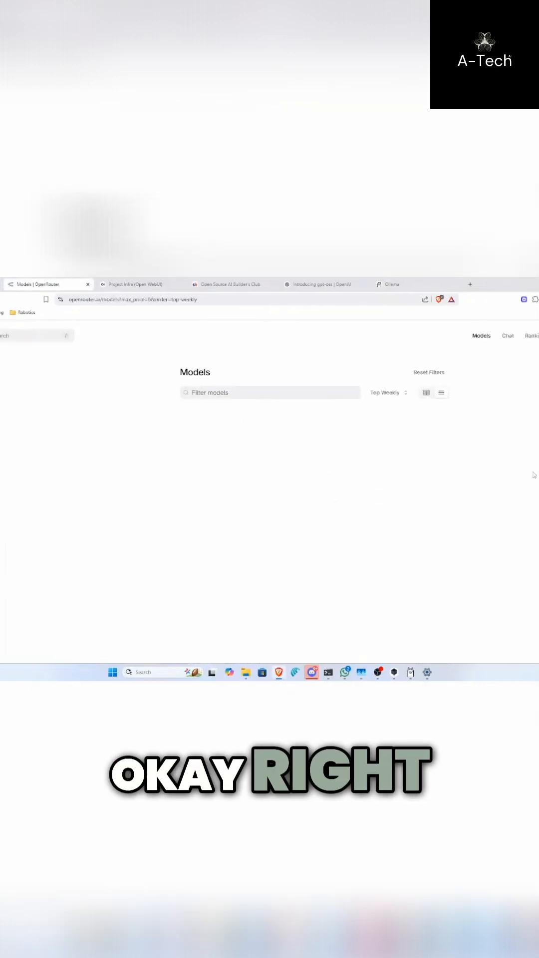
pyautogui.click(391, 285)
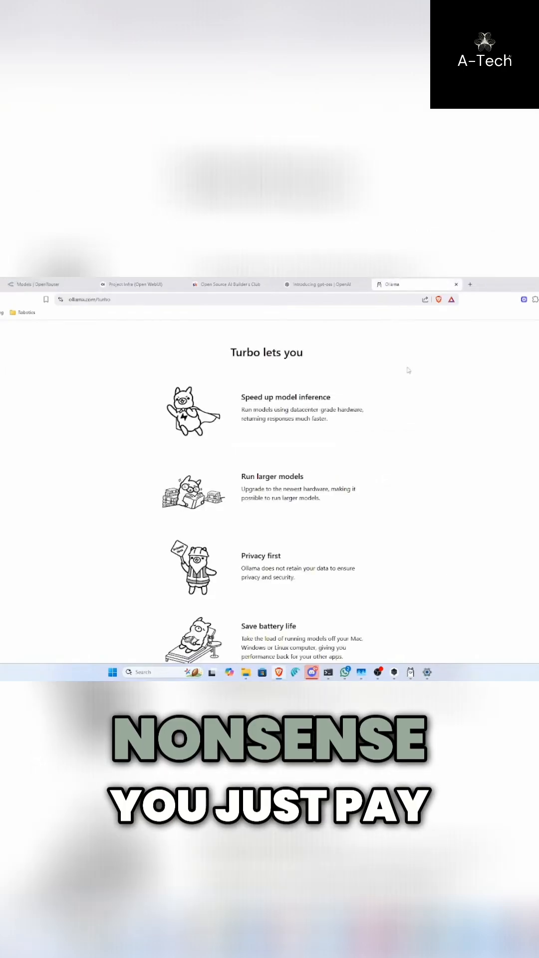
# Step: Scroll to the FAQ on CLI/API support, data retention, US hardware and usage limits, then back to the $20/month header
pyautogui.scroll(3)
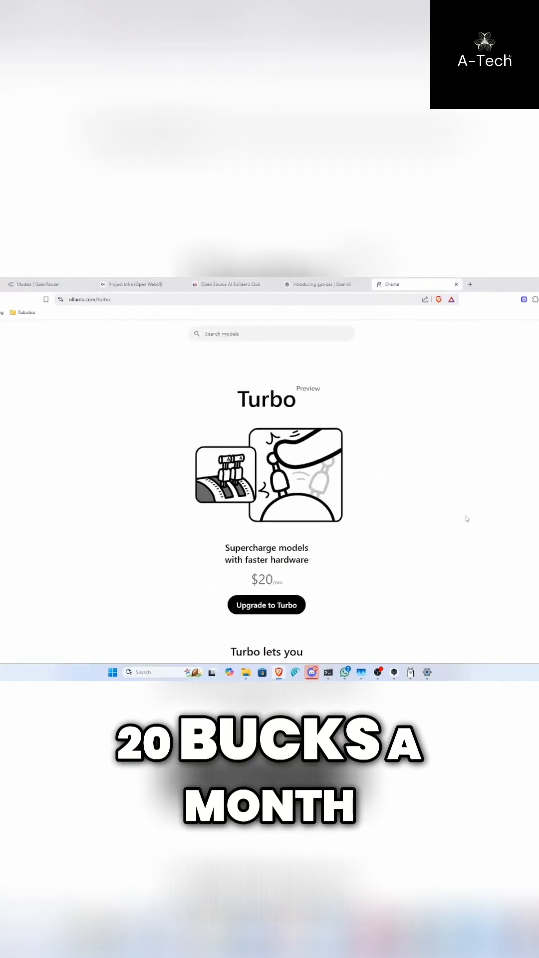
pyautogui.scroll(-3)
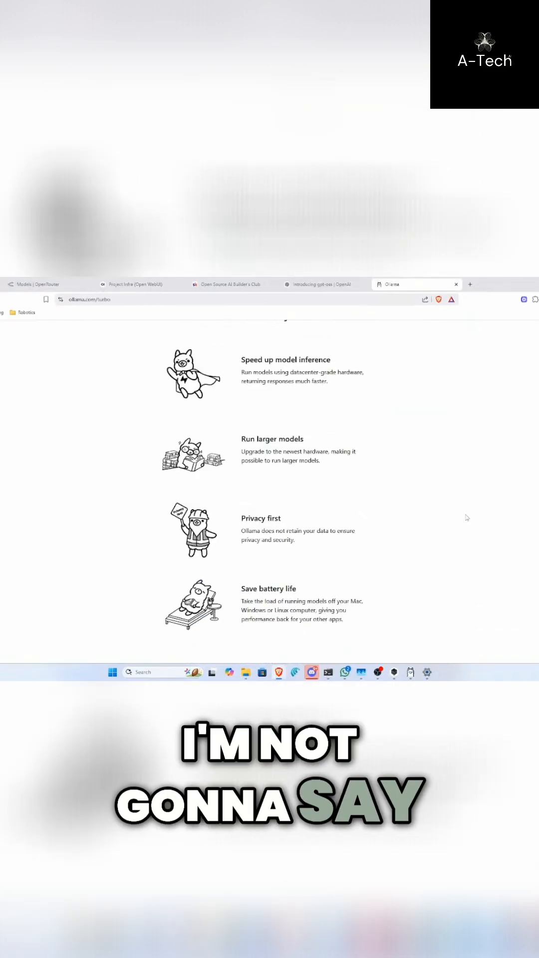
pyautogui.scroll(-3)
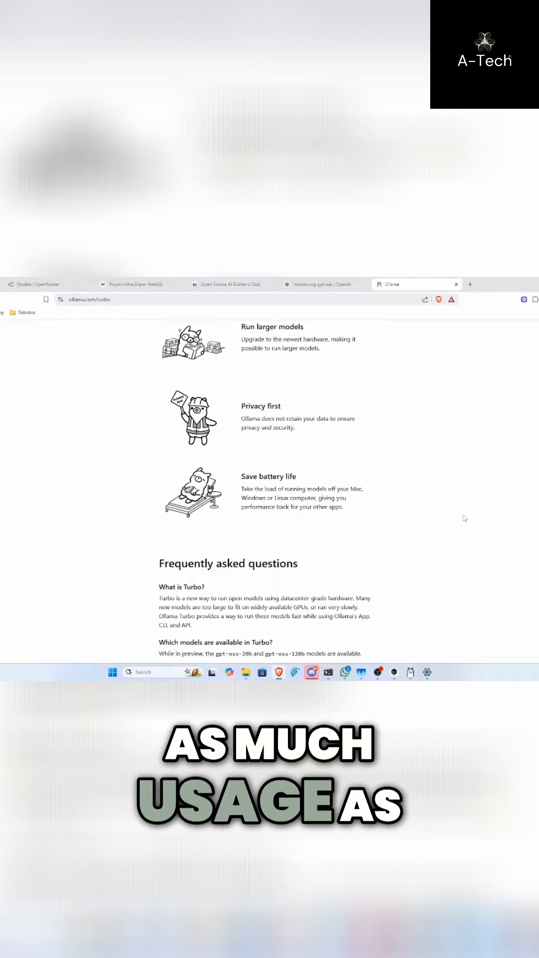
pyautogui.scroll(-3)
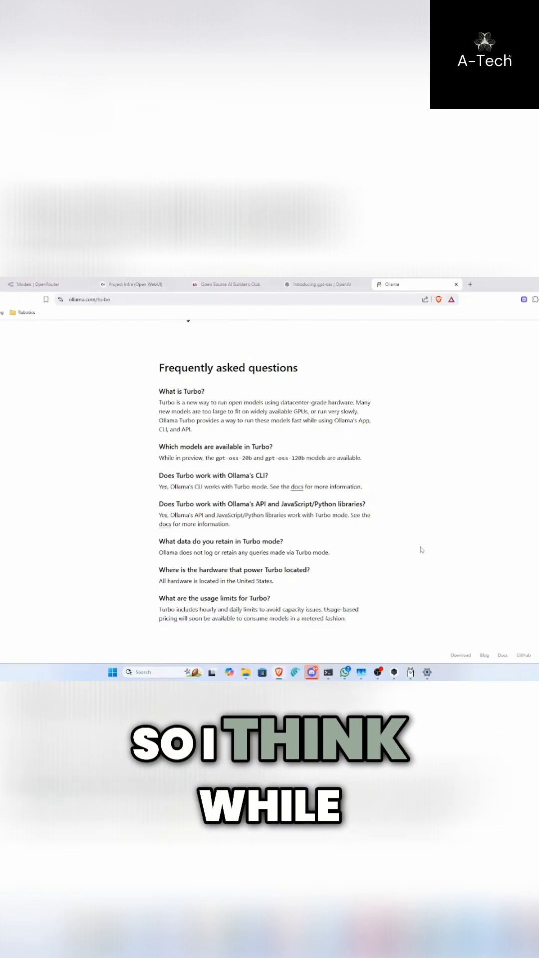
pyautogui.scroll(3)
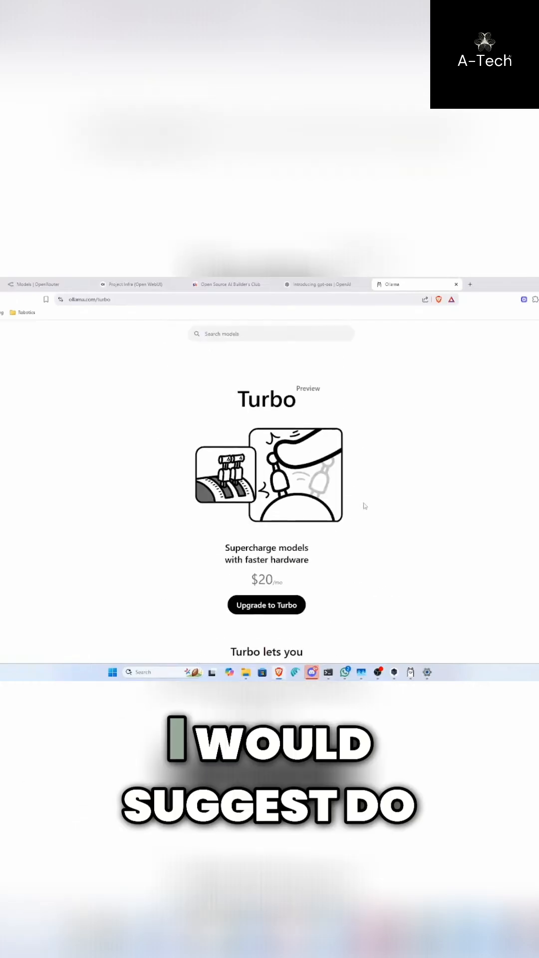